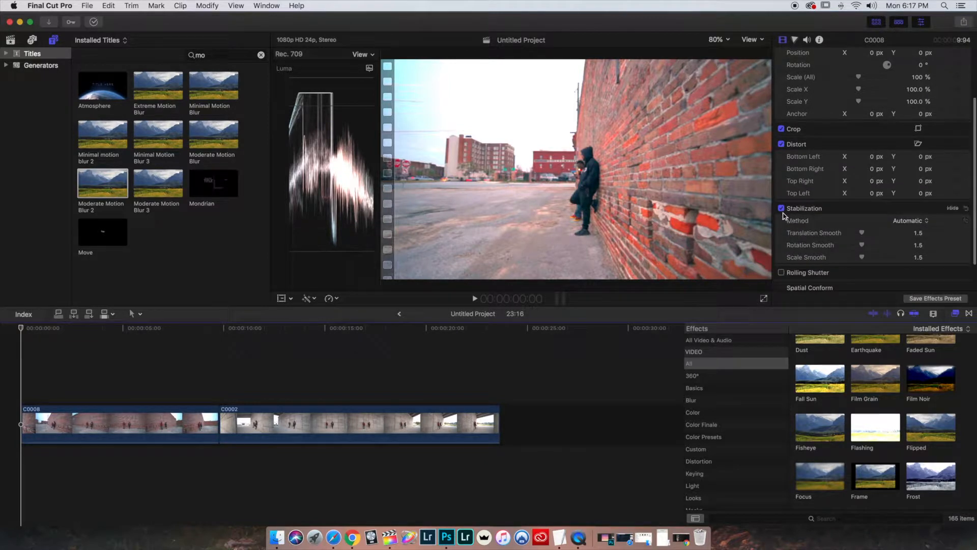
mouse_move(804, 216)
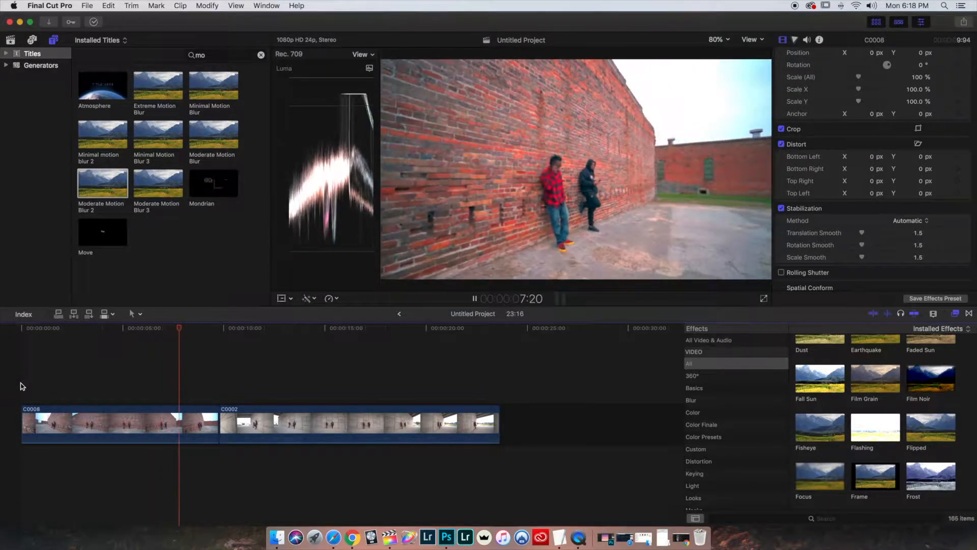
Split C0008's retime bar and set a section to Fast, shortening the project to about 19 seconds
left_click(220, 327)
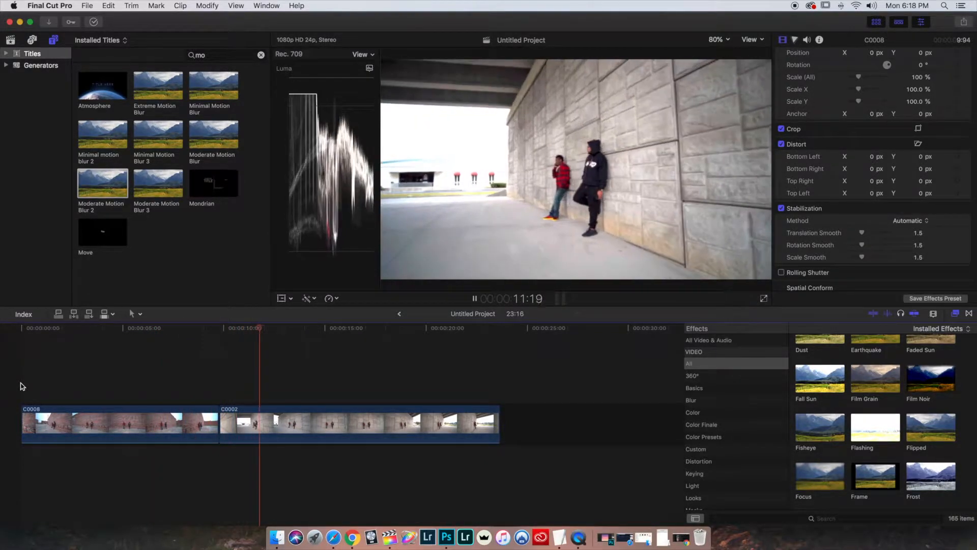
left_click(302, 327)
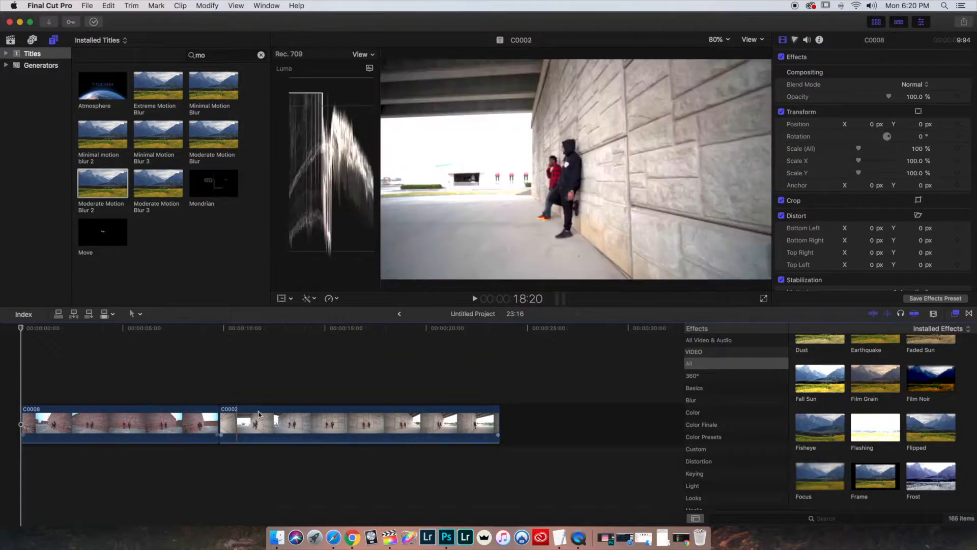
left_click(355, 424)
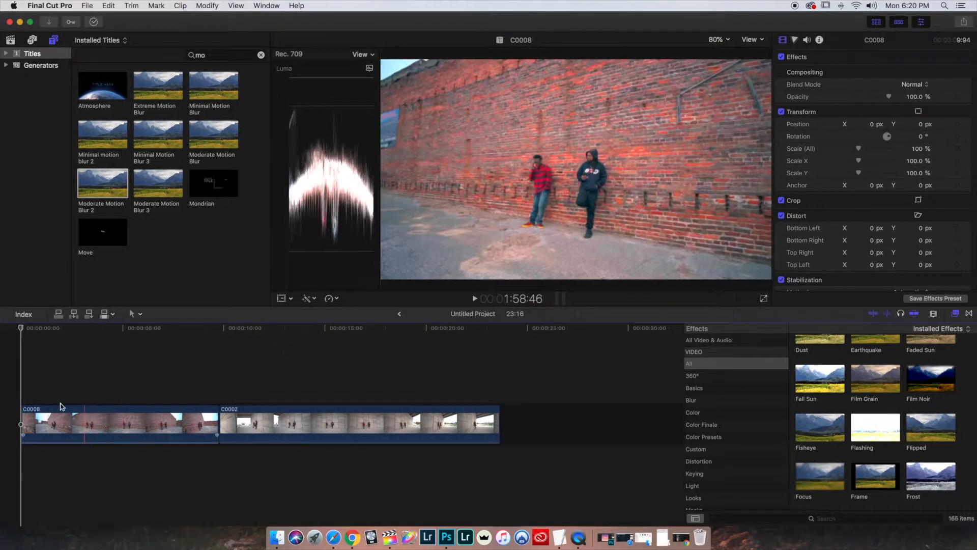
left_click(49, 420)
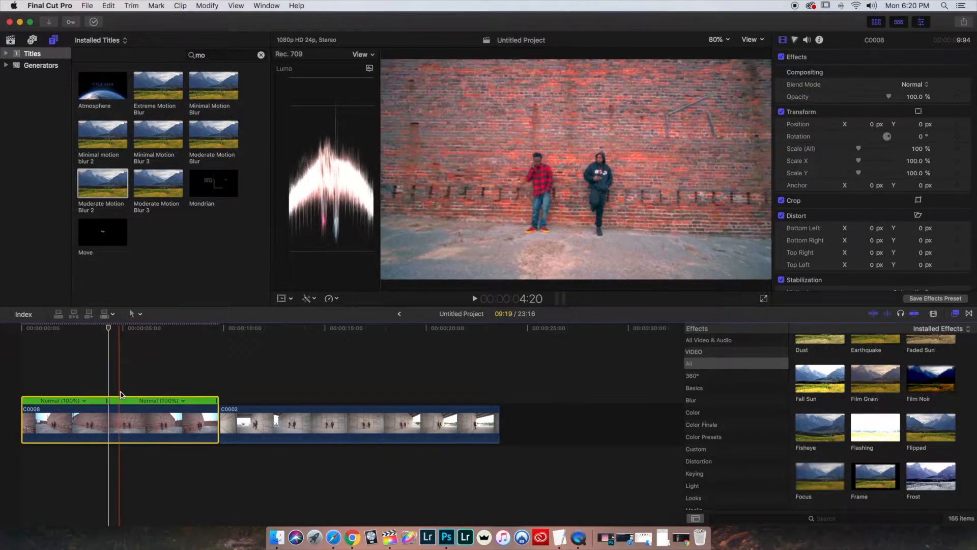
left_click(122, 405)
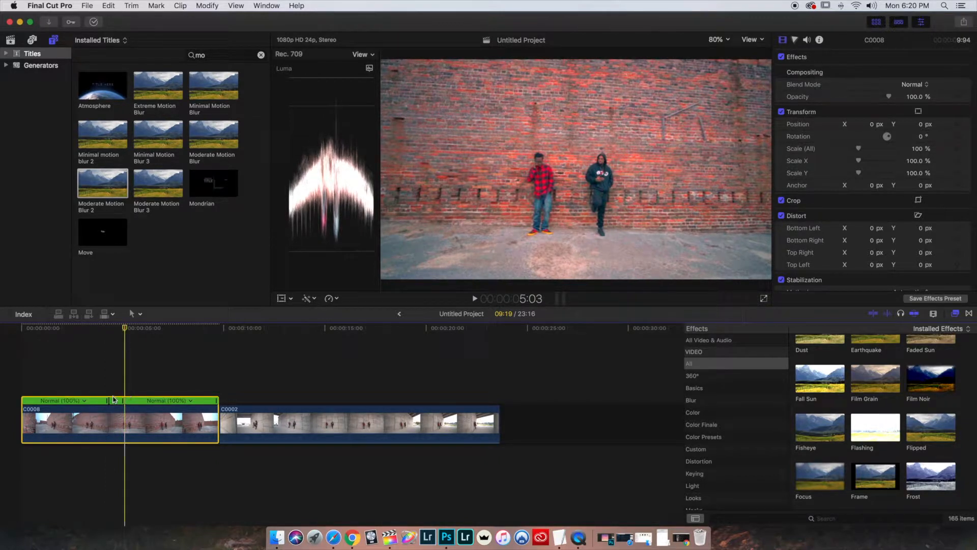
left_click(84, 401)
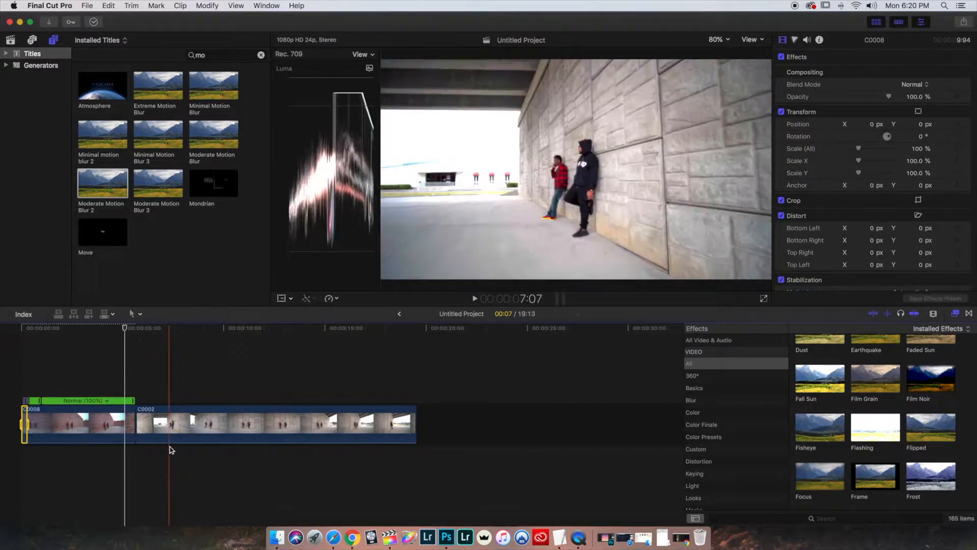
Split C0002's retime bar and set two of its sections to Fast 20x
left_click(106, 400)
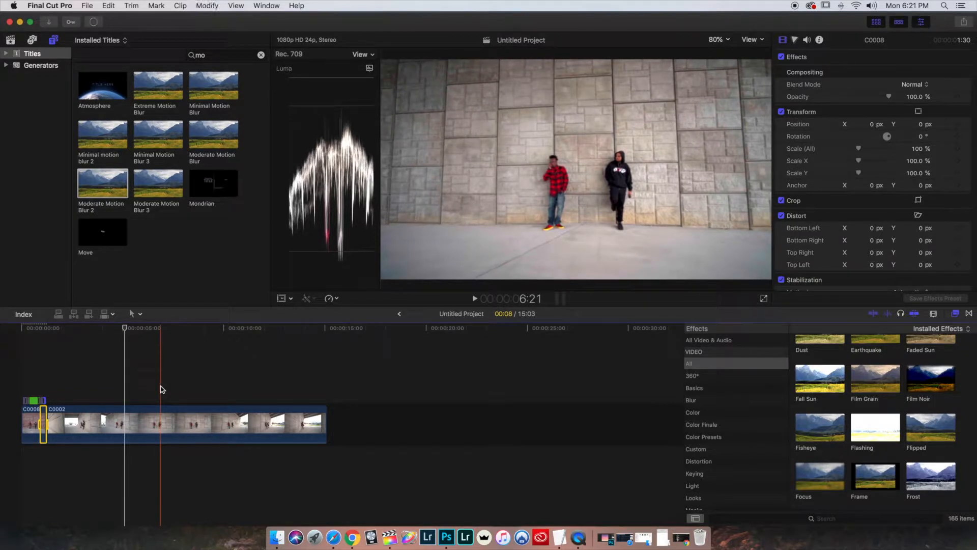
left_click(187, 423)
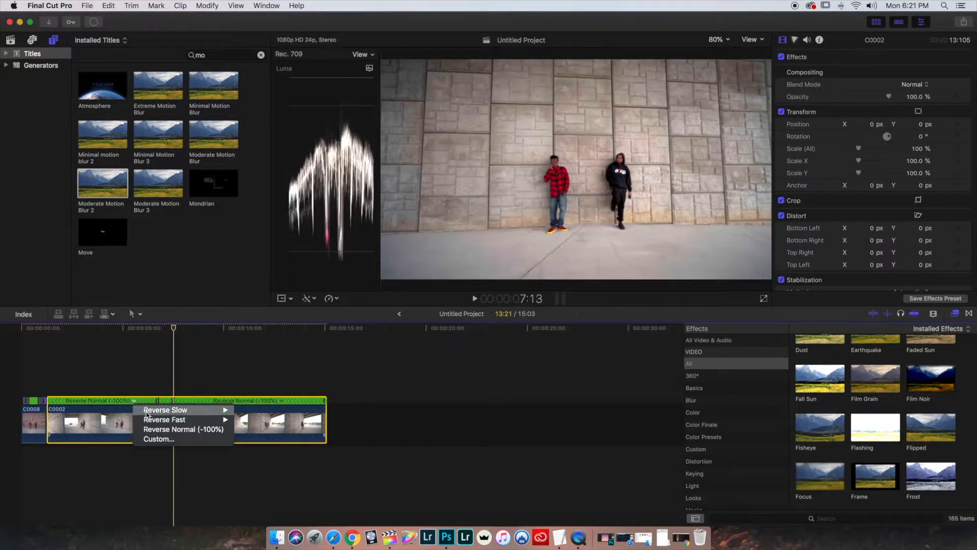
mouse_move(164, 419)
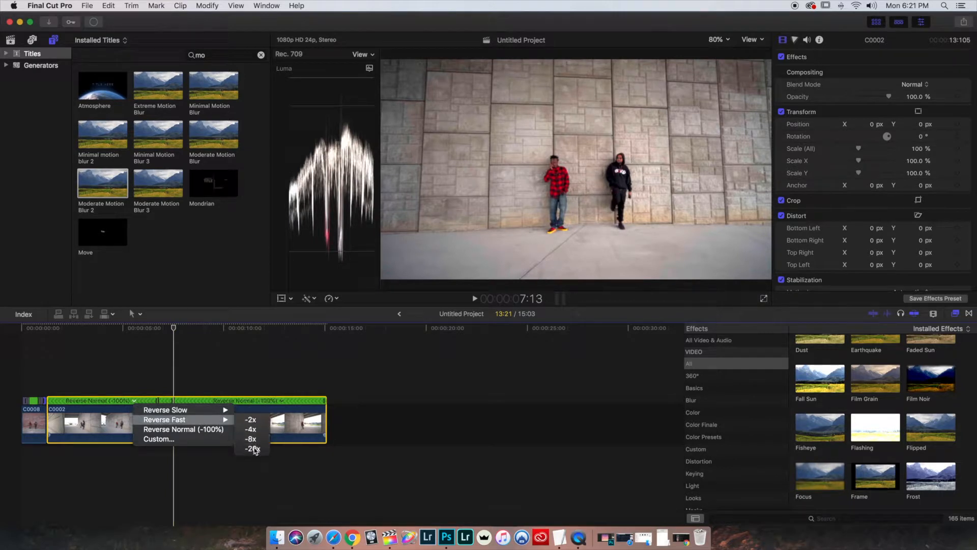
left_click(251, 449)
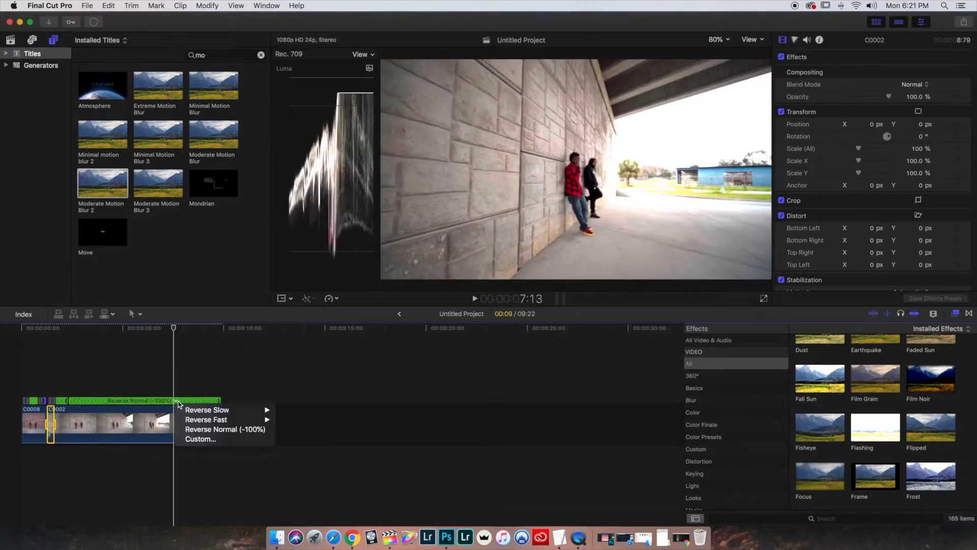
mouse_move(206, 418)
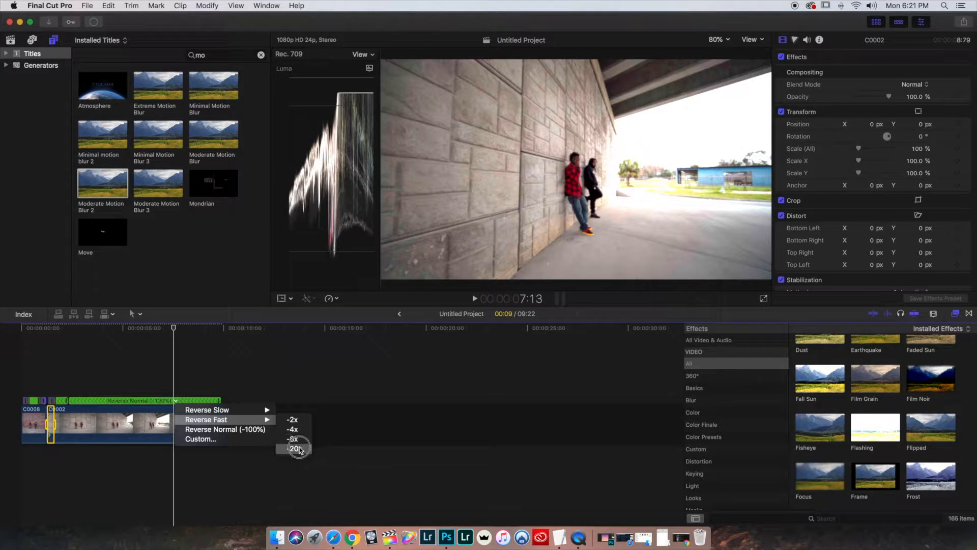
left_click(292, 448)
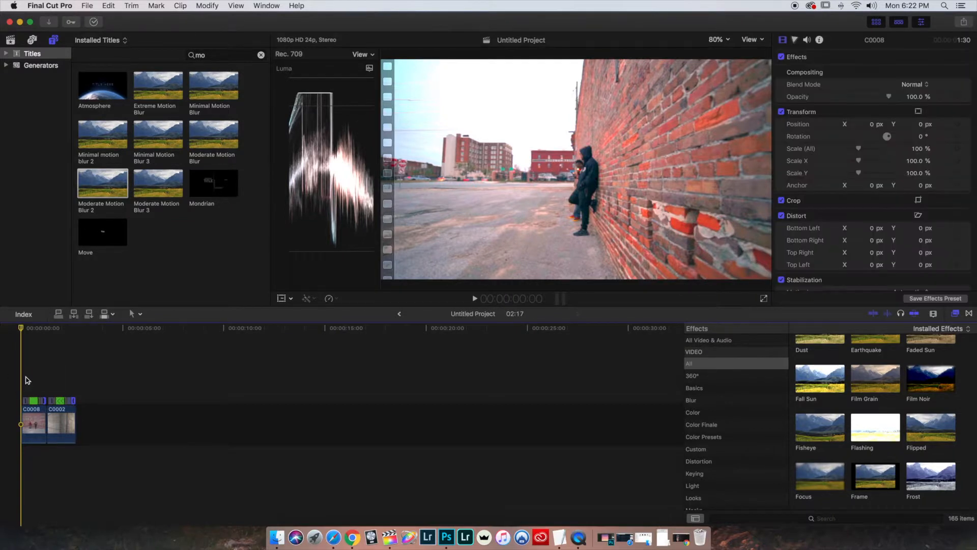
left_click(475, 299)
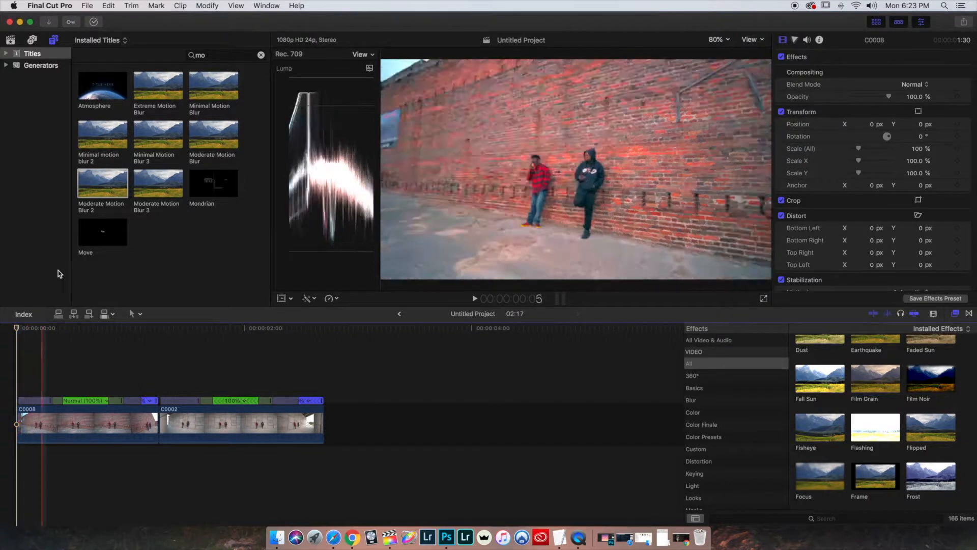
Place Moderate Motion Blur 2 titles above each of the three 20x retime sections
left_click(102, 183)
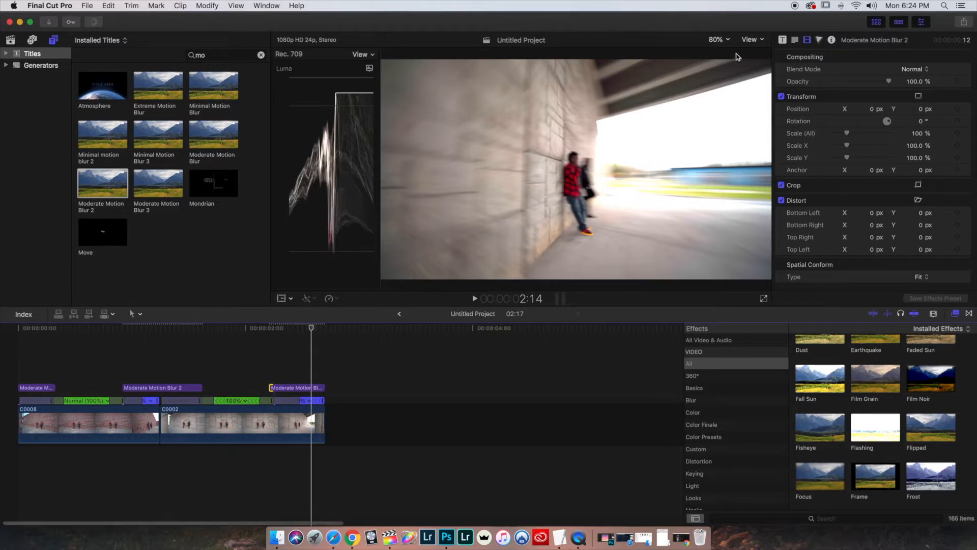
Set the viewer's playback media to Optimized/Original
left_click(752, 39)
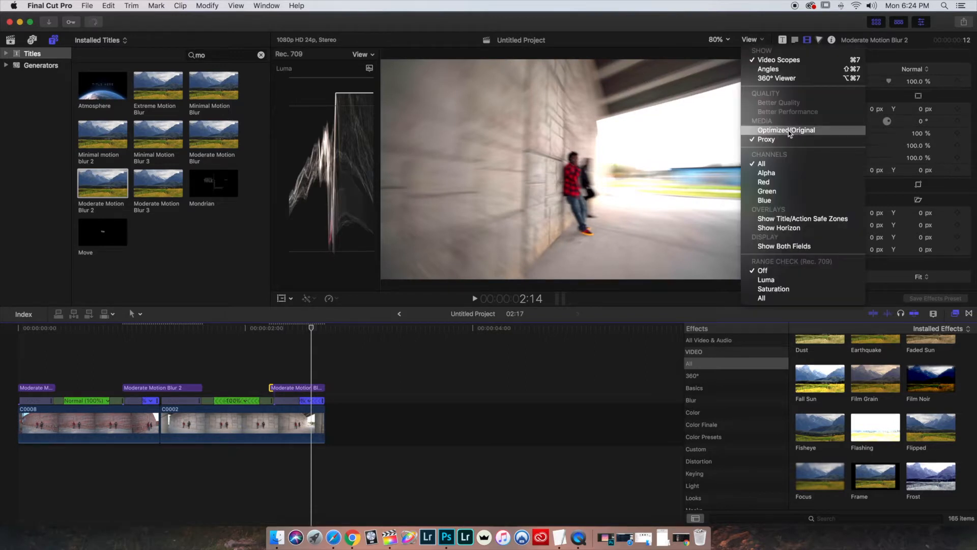
left_click(786, 129)
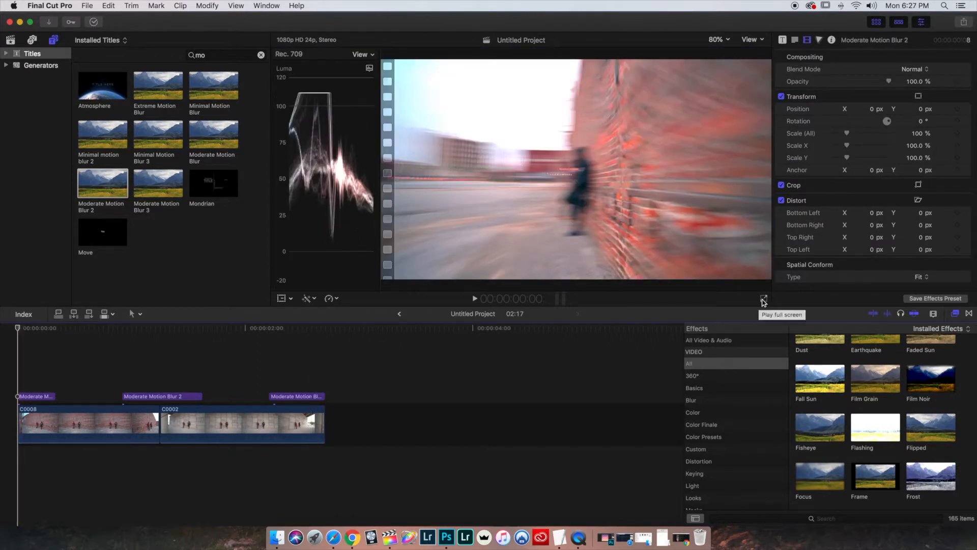
left_click(763, 297)
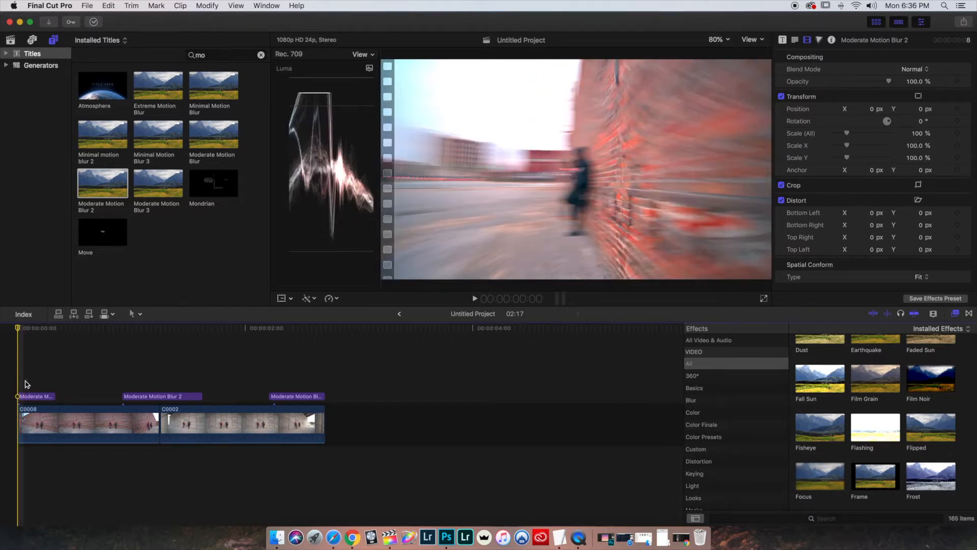
left_click(153, 383)
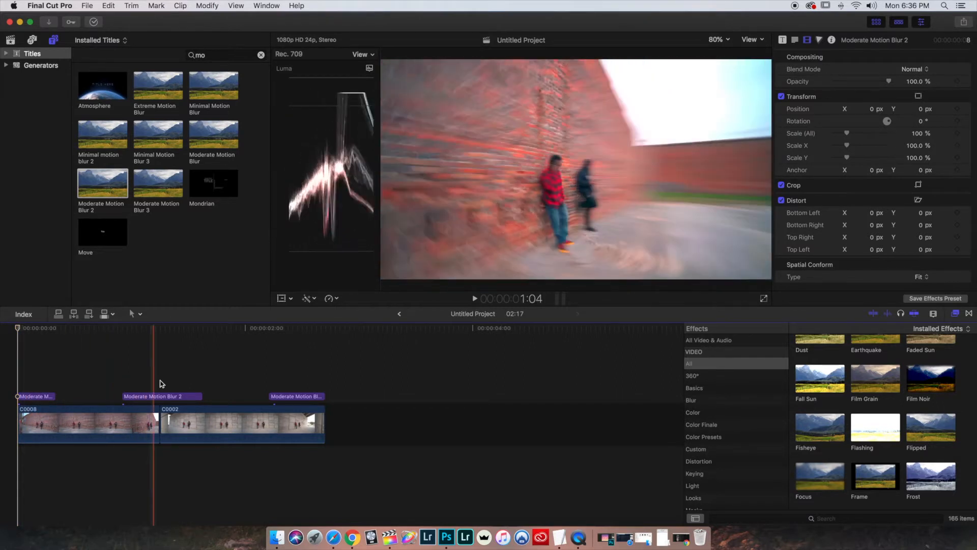
left_click(331, 385)
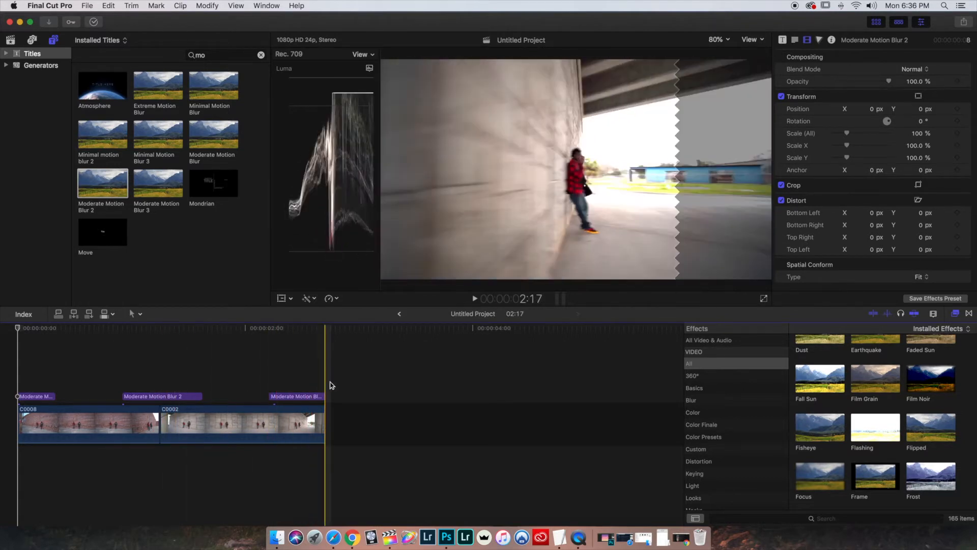
left_click(174, 389)
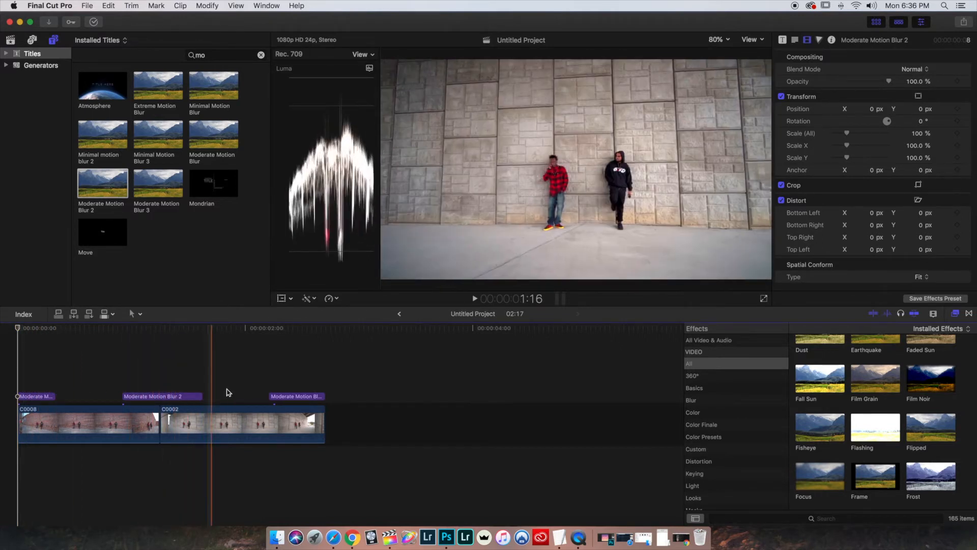
left_click(317, 392)
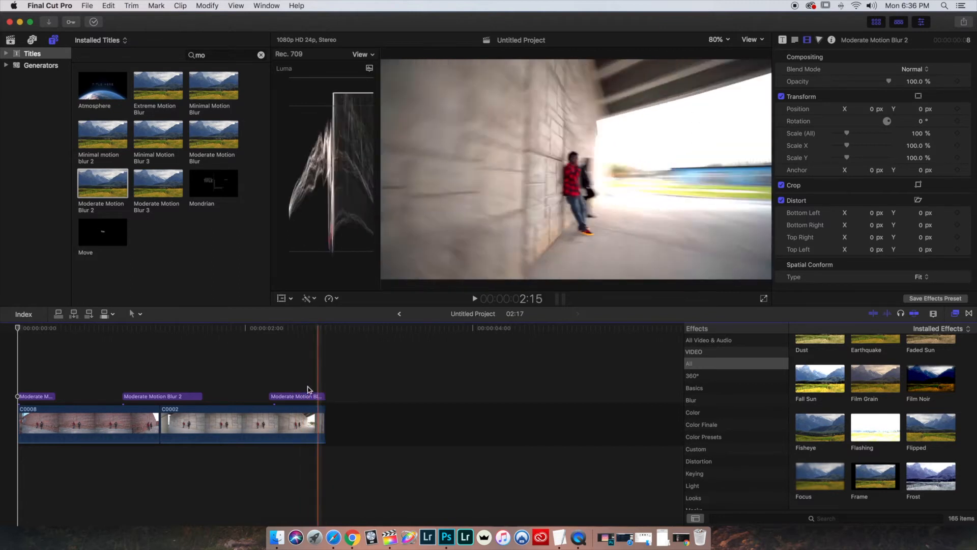